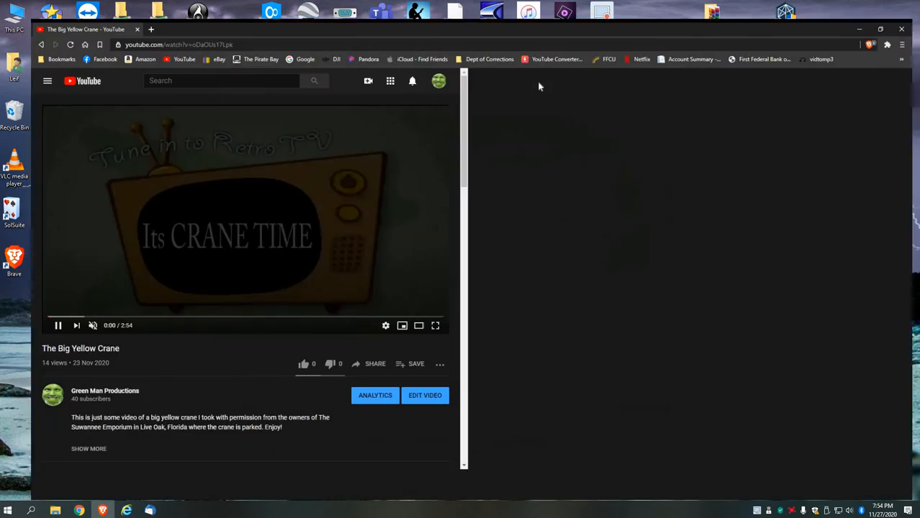
Open the Green Man Productions channel page from the YouTube account menu's Your channel.
click(438, 80)
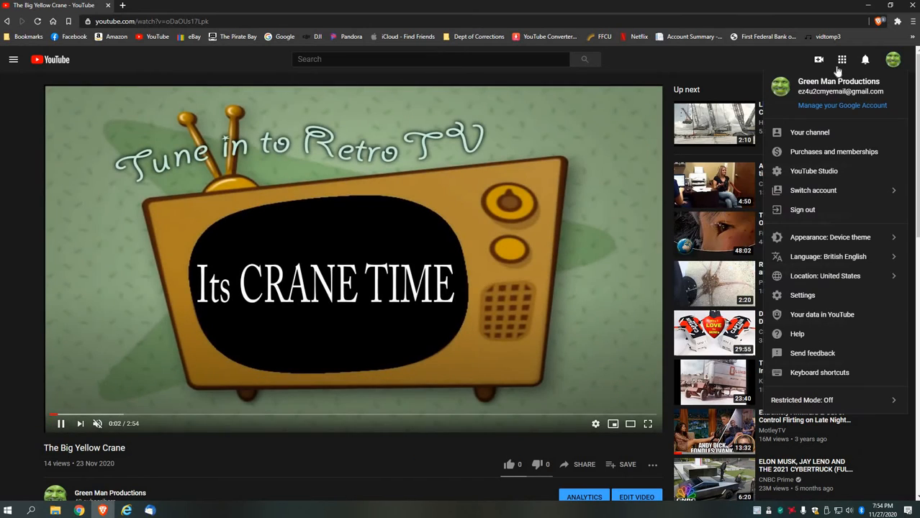
mouse_move(837, 70)
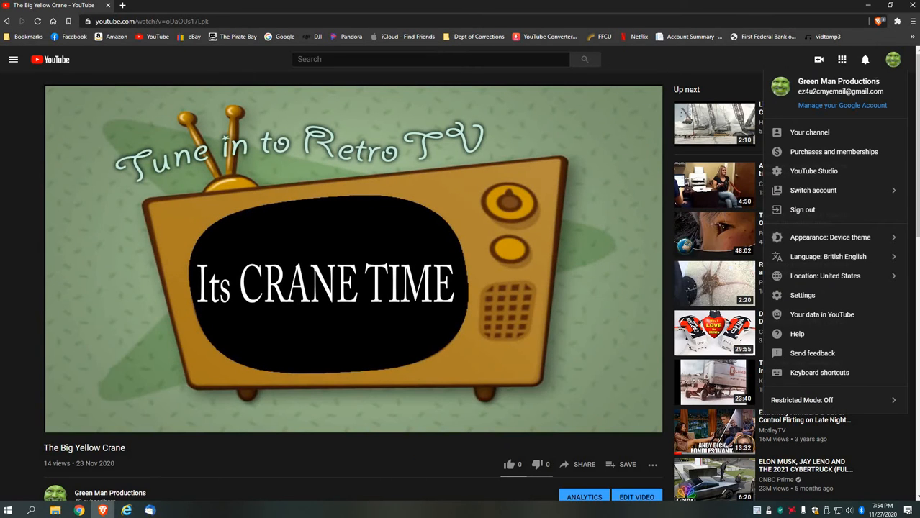
click(809, 132)
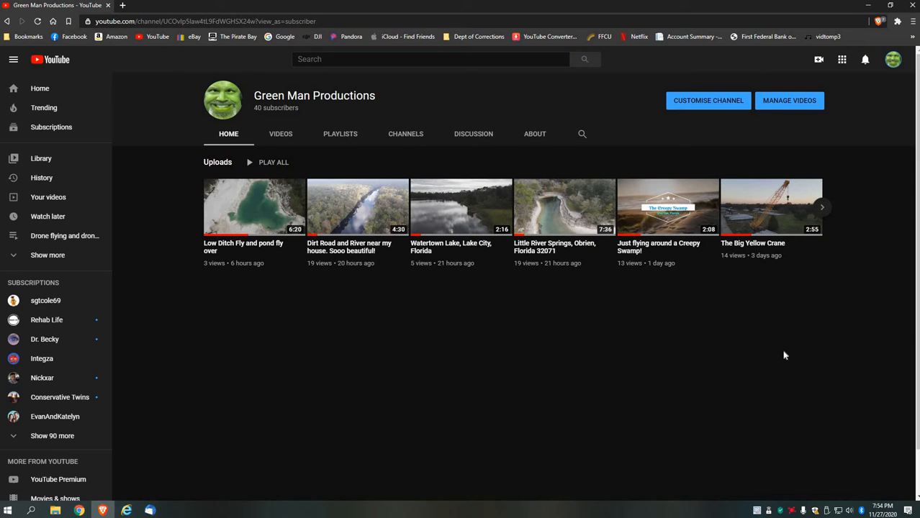
mouse_move(759, 337)
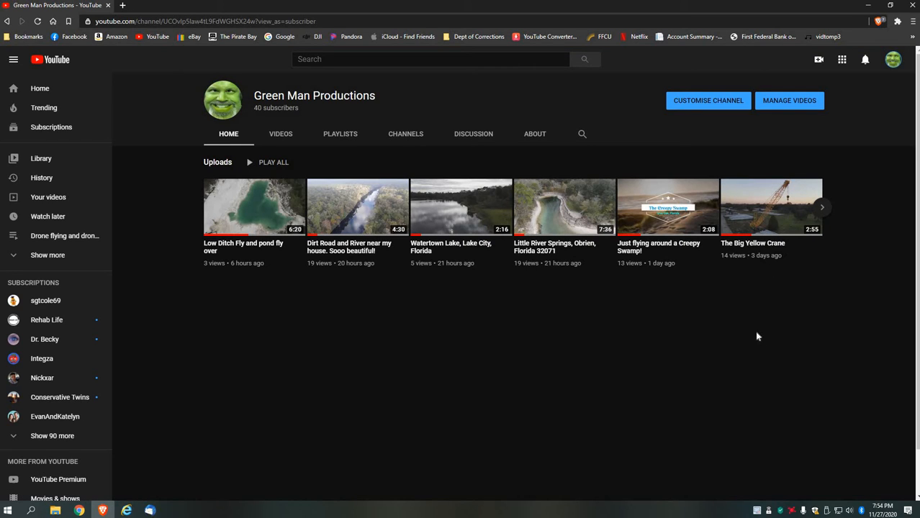
mouse_move(758, 347)
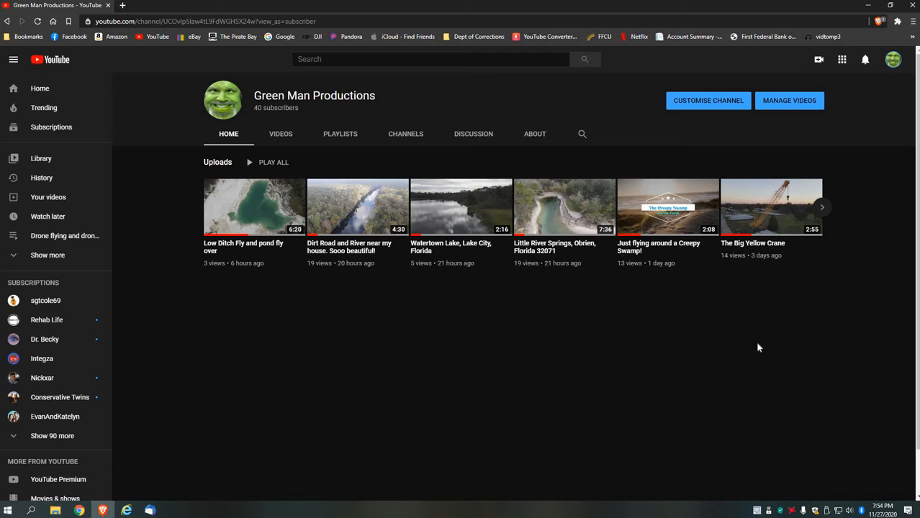
mouse_move(745, 335)
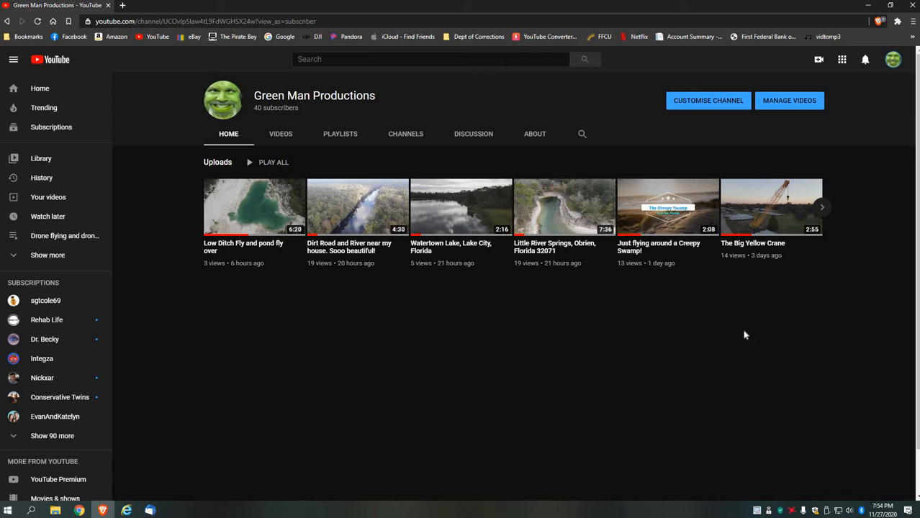
mouse_move(756, 264)
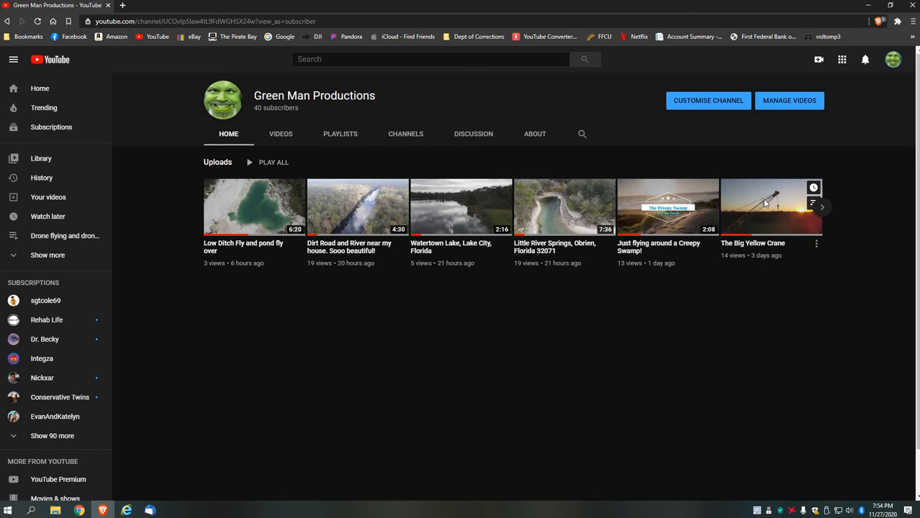
Pause The Big Yellow Crane, check its quality options (up to 720p), and close the browser.
click(768, 207)
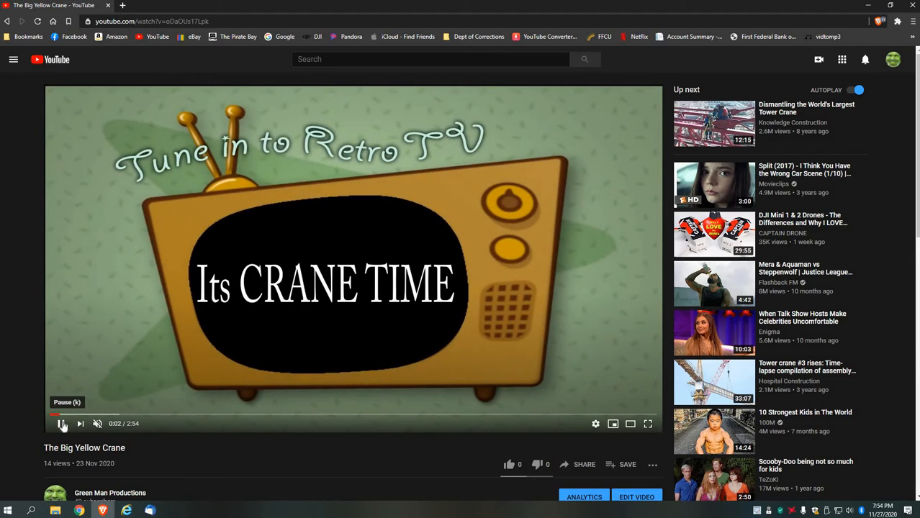
click(61, 424)
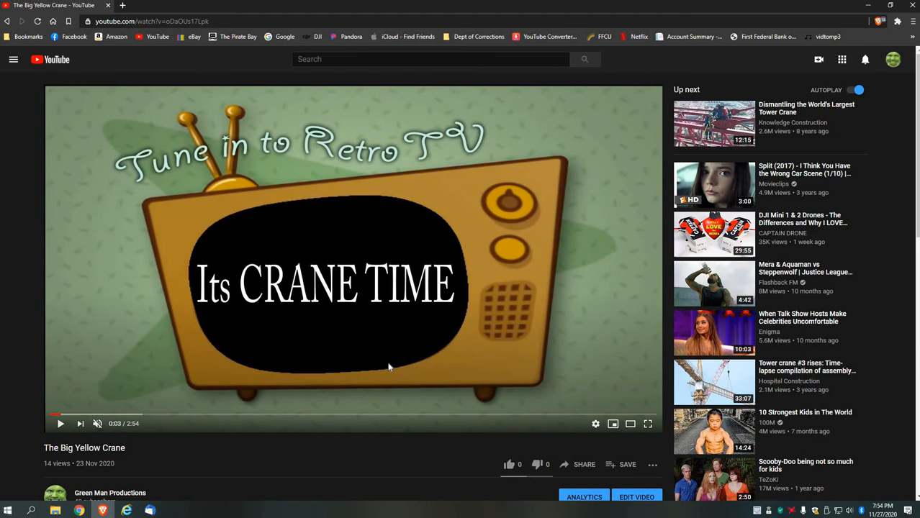
mouse_move(595, 424)
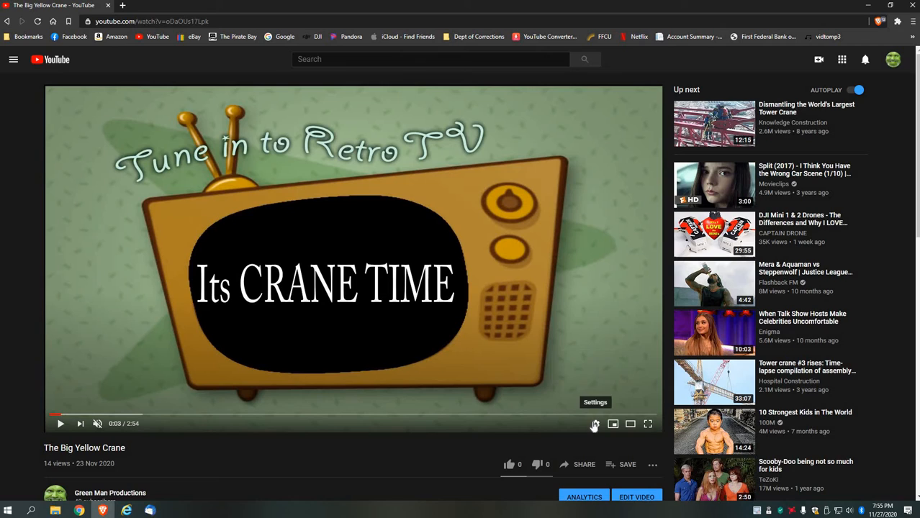
click(594, 425)
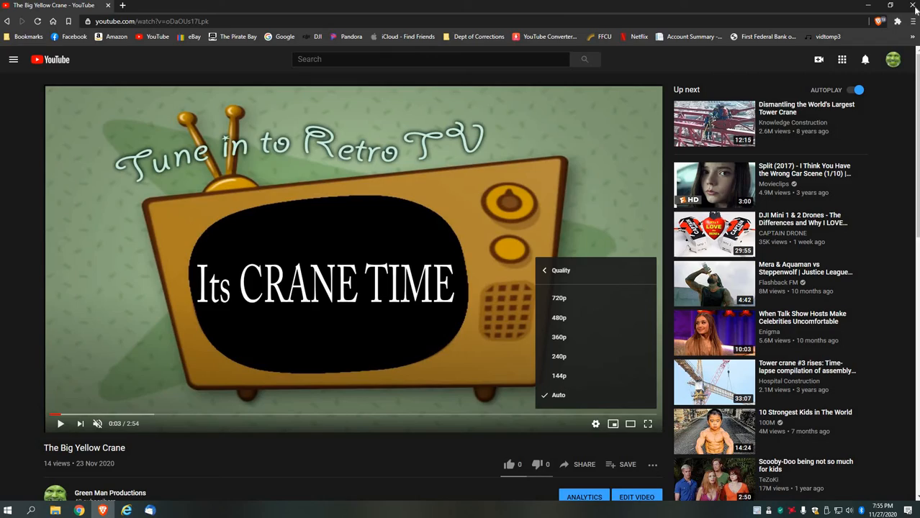
click(913, 6)
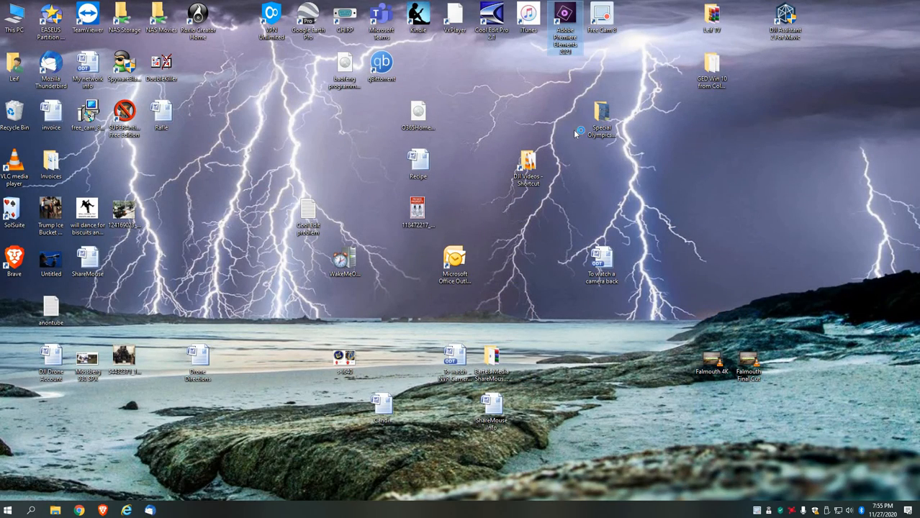
Launch Premiere Elements 2021 from the desktop and choose Video Editor.
double_click(579, 18)
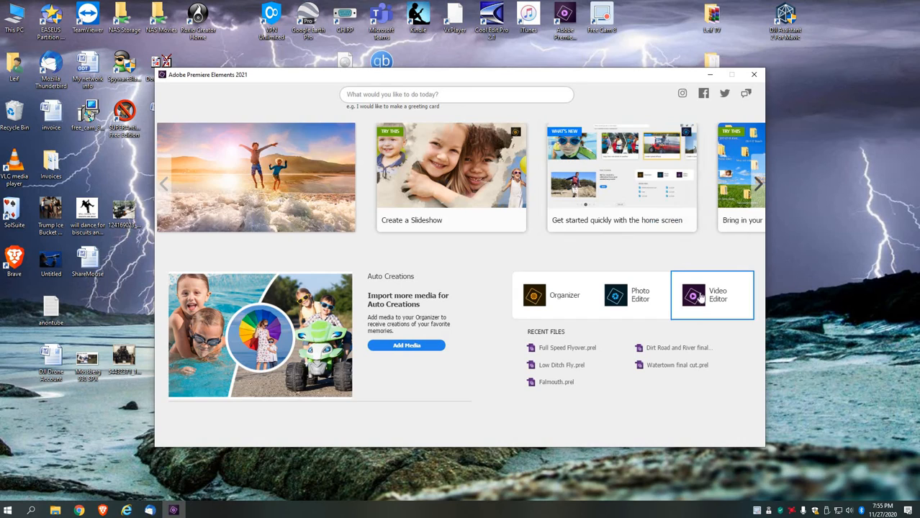
click(693, 297)
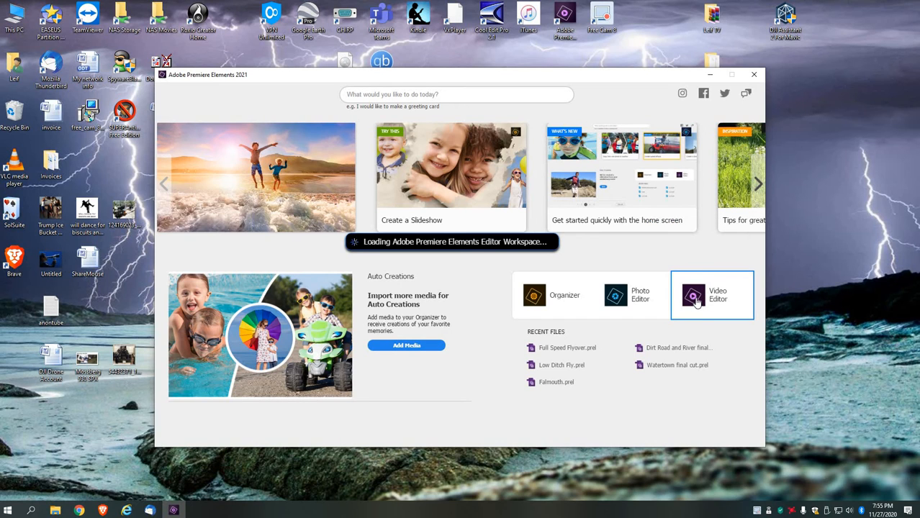
click(712, 295)
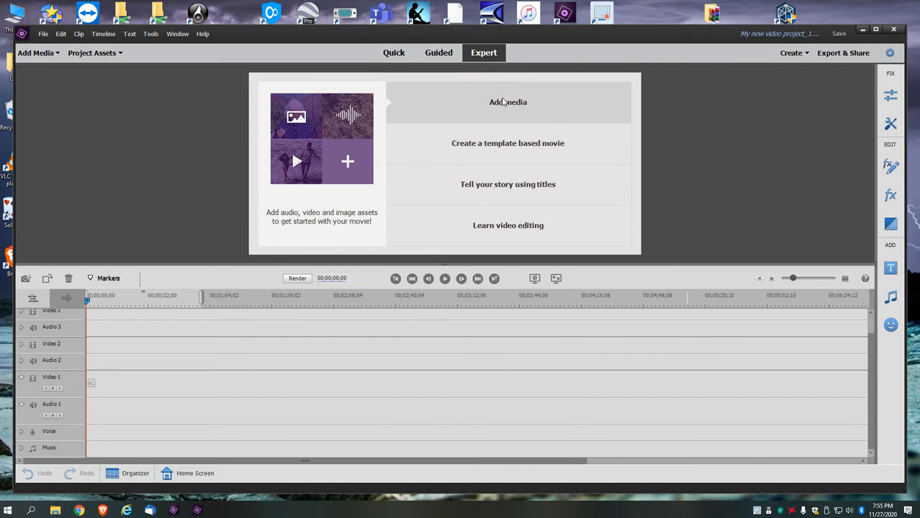
Import DJI_0128.MP4 via Add Media > Files and folders and drag it onto Video 1.
click(37, 54)
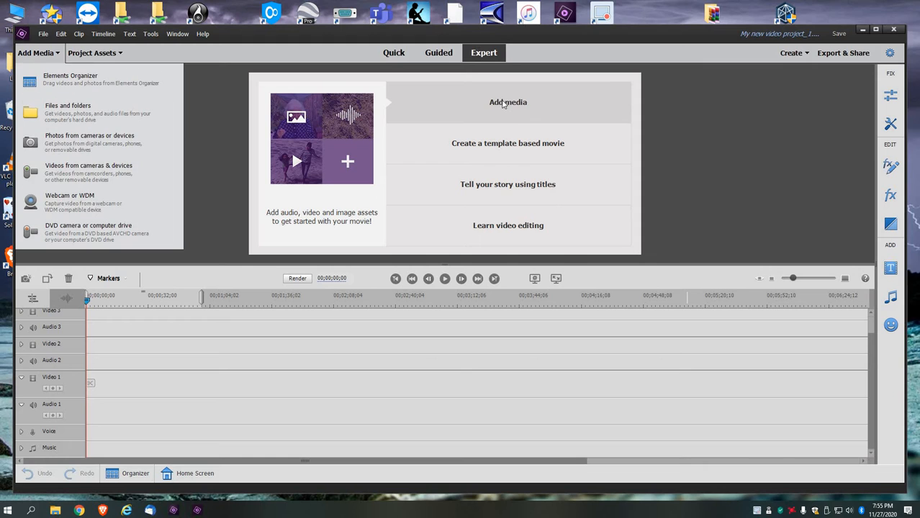
mouse_move(839, 44)
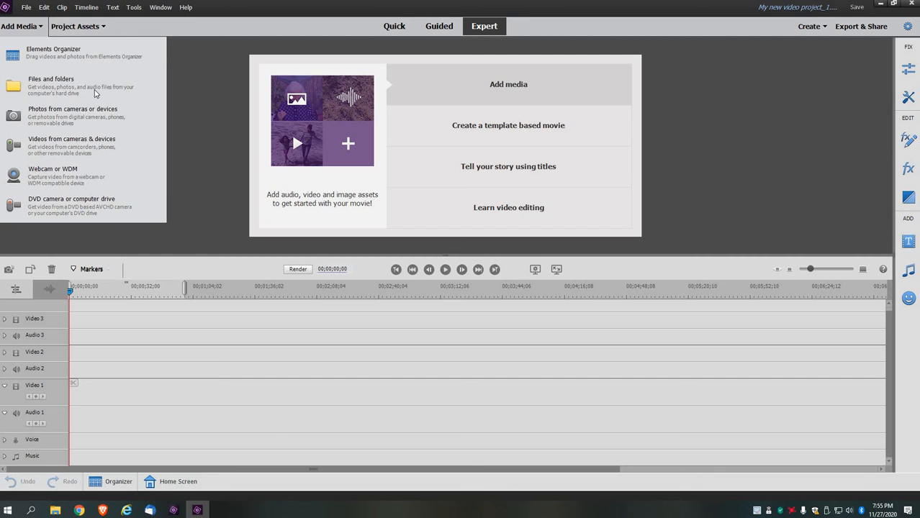
click(51, 83)
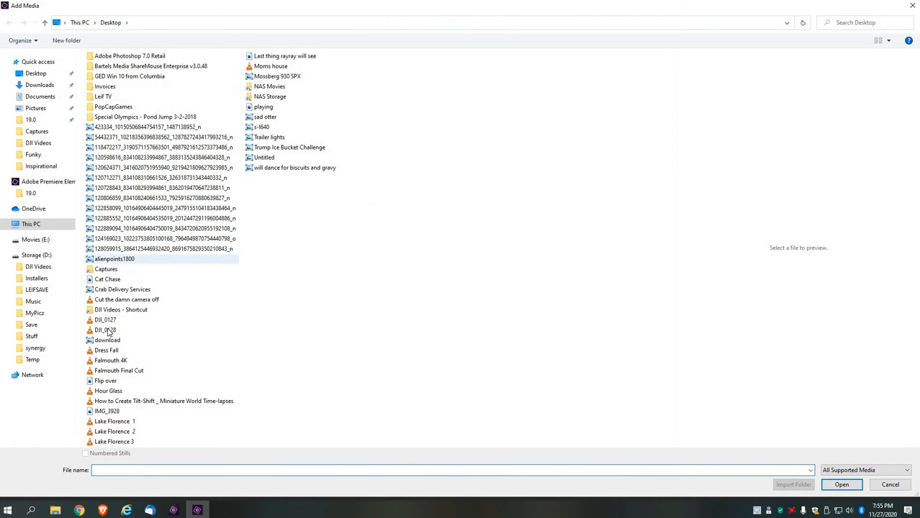
click(842, 484)
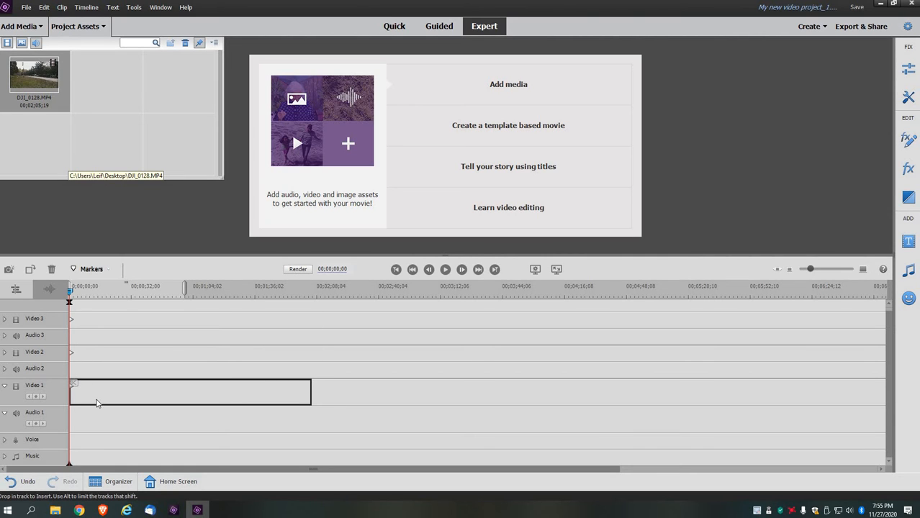
drag(33, 72, 191, 393)
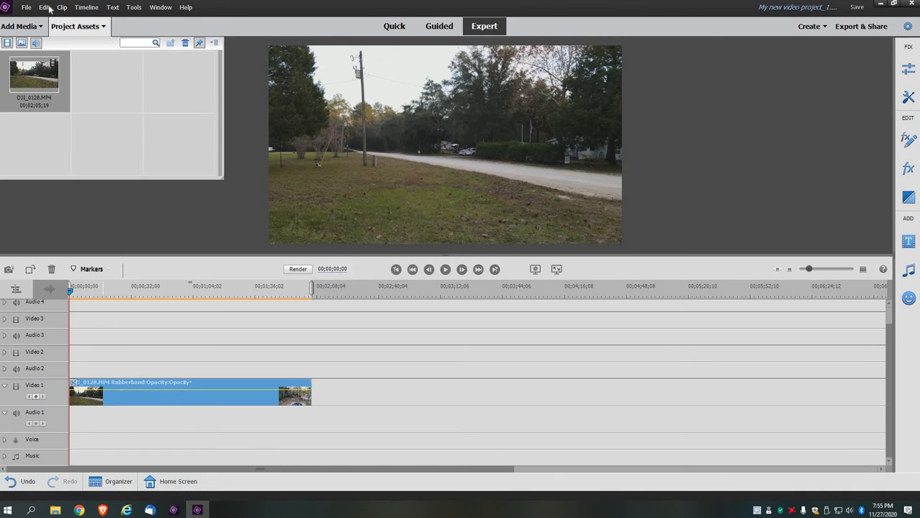
Review Project Settings showing 3840×2160, 59.94 fps RED Cinema mode, then close with OK.
click(45, 7)
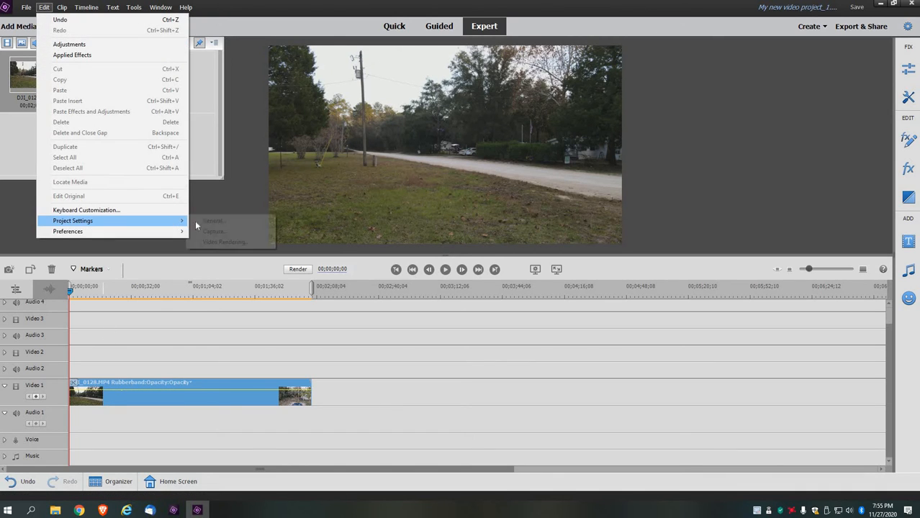
click(213, 220)
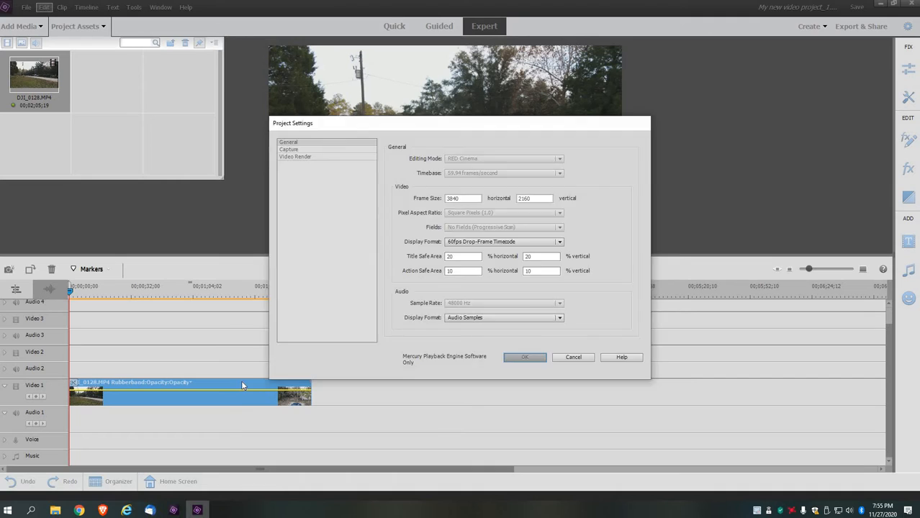
click(524, 357)
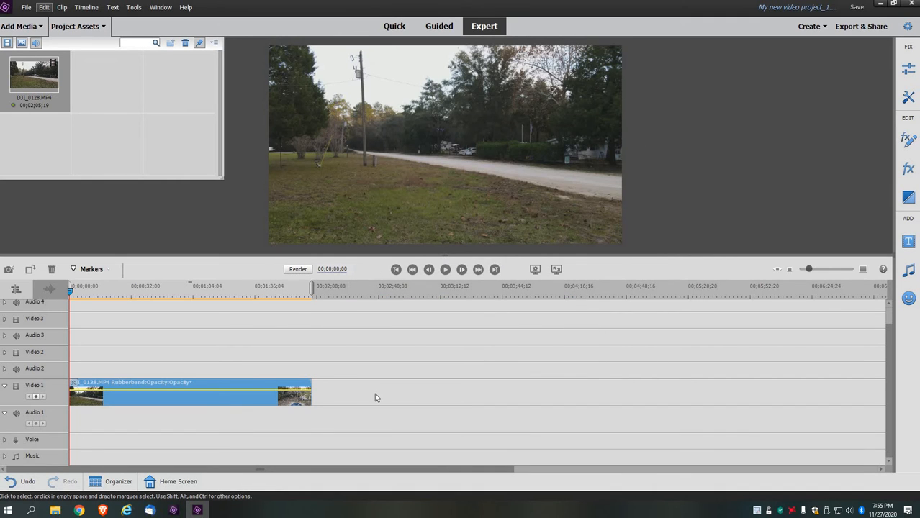
mouse_move(363, 386)
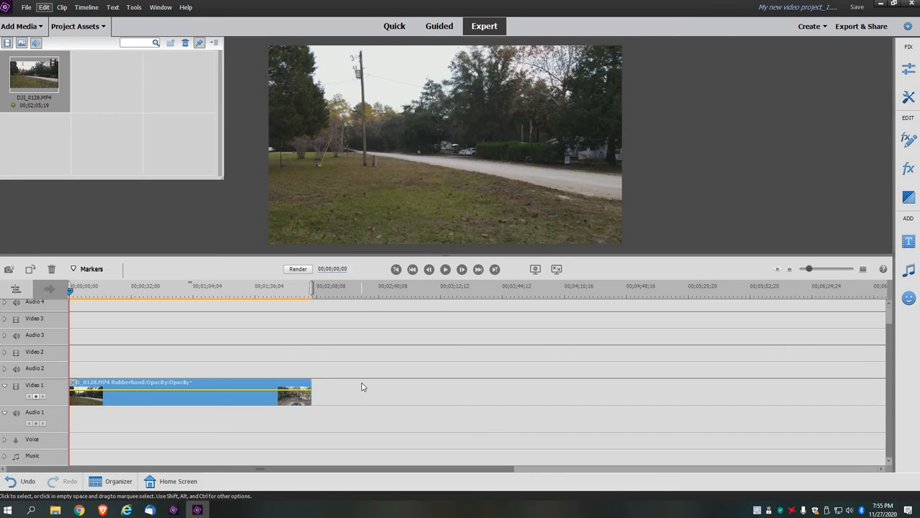
mouse_move(361, 395)
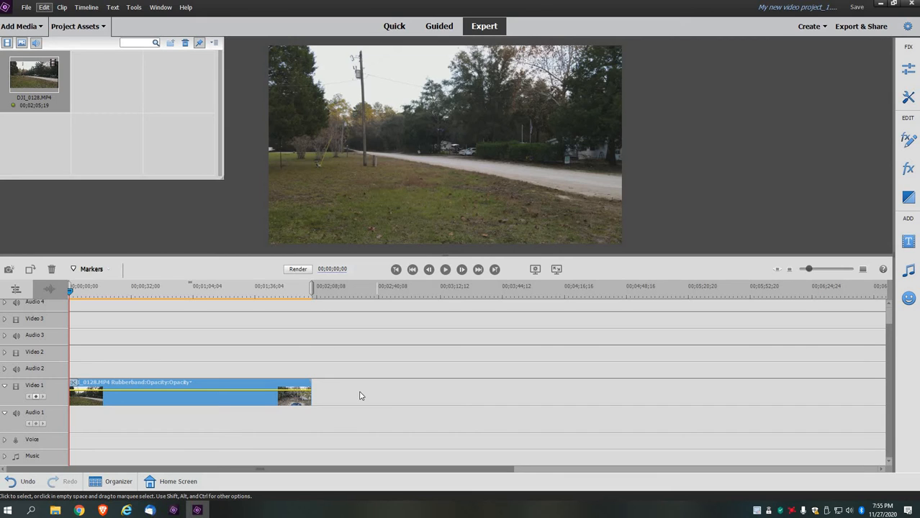
mouse_move(825, 79)
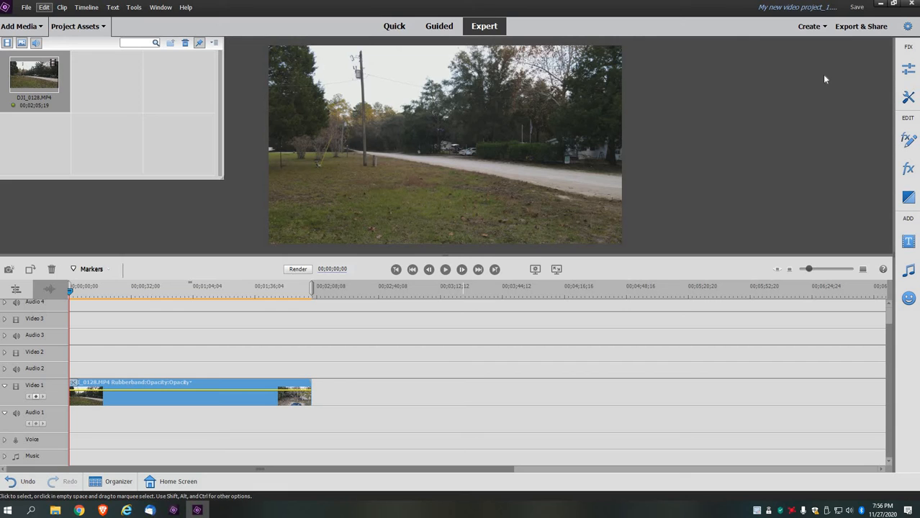
mouse_move(862, 26)
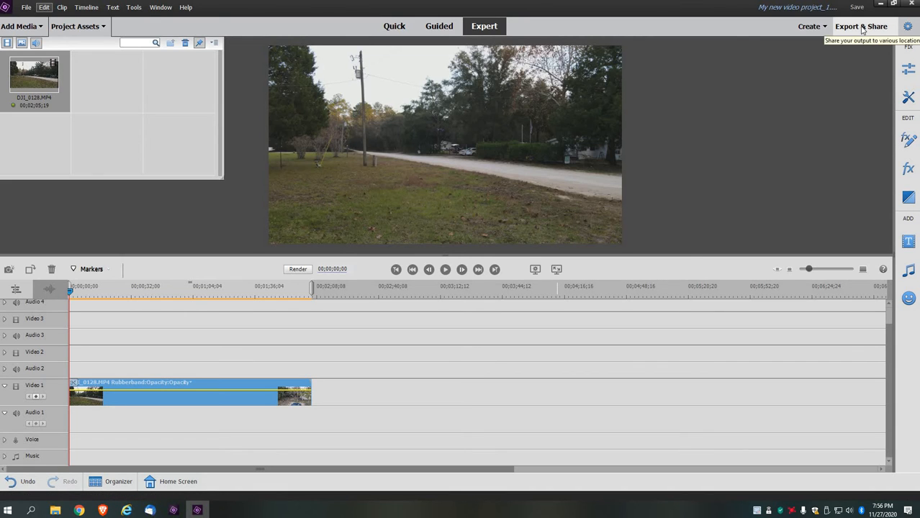
Open Export & Share, showing Quick Export at 1280×720 MP4.
click(861, 26)
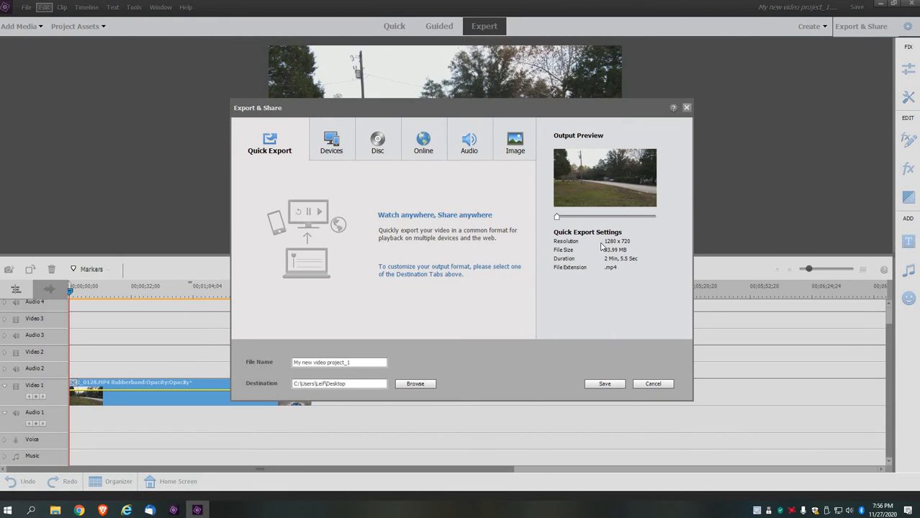
mouse_move(616, 250)
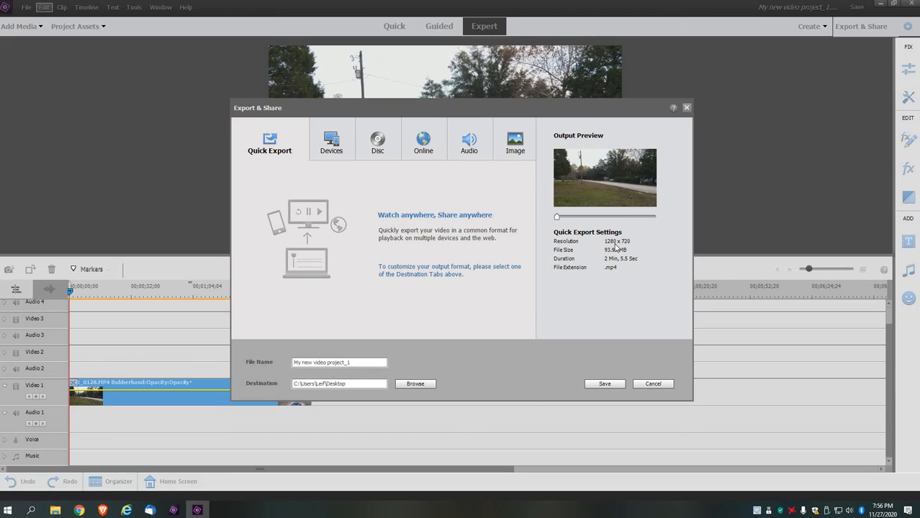
mouse_move(627, 248)
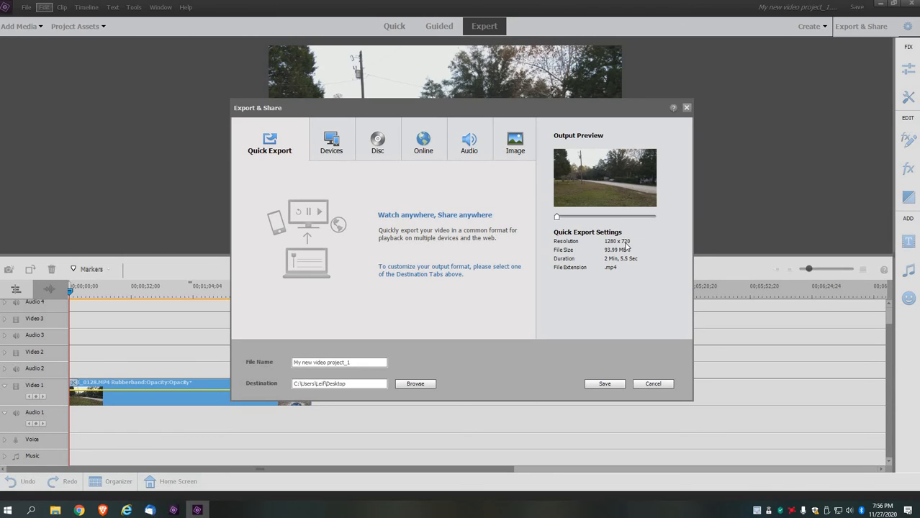
mouse_move(379, 305)
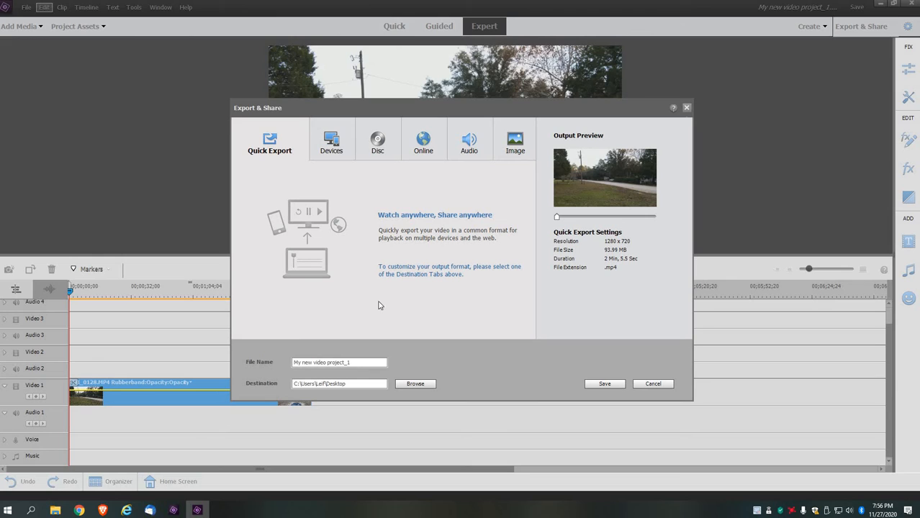
mouse_move(119, 398)
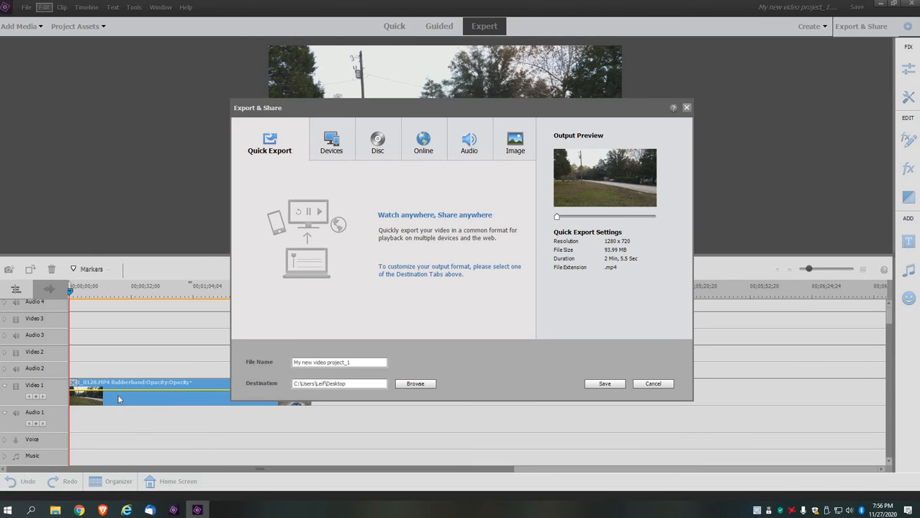
mouse_move(122, 400)
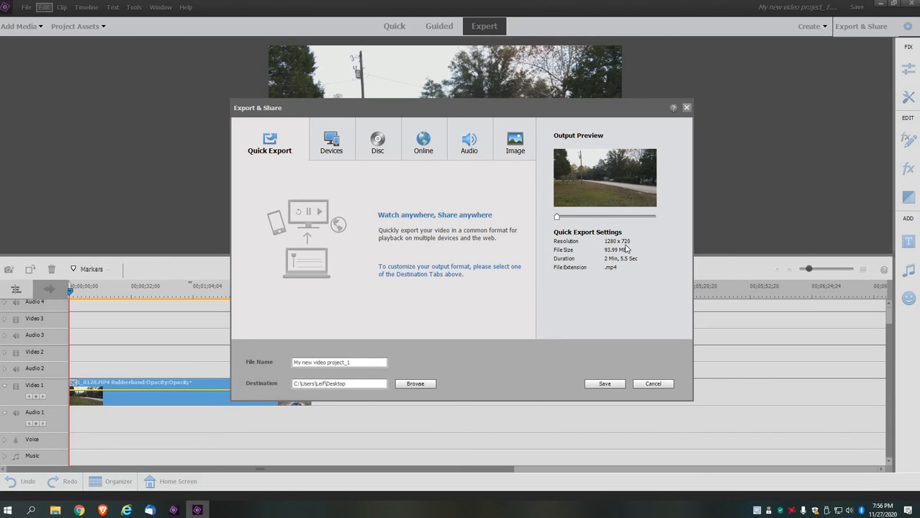
mouse_move(634, 252)
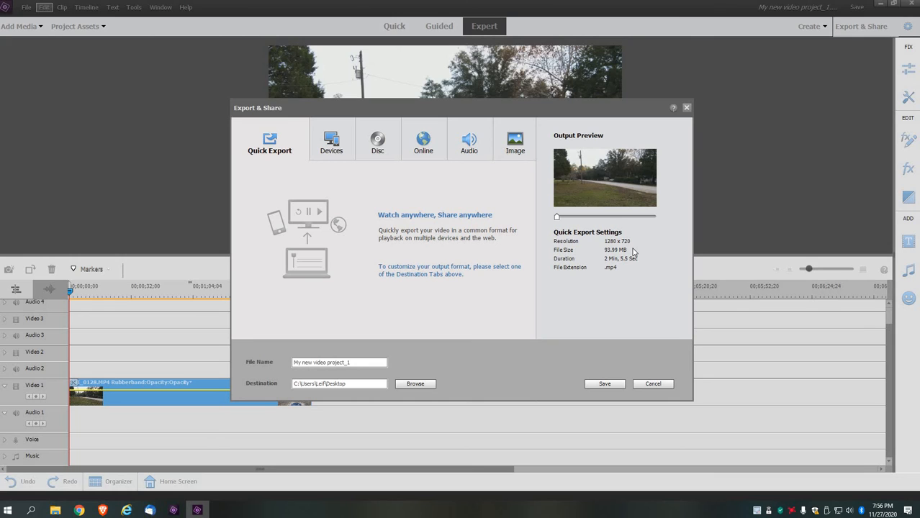
mouse_move(496, 136)
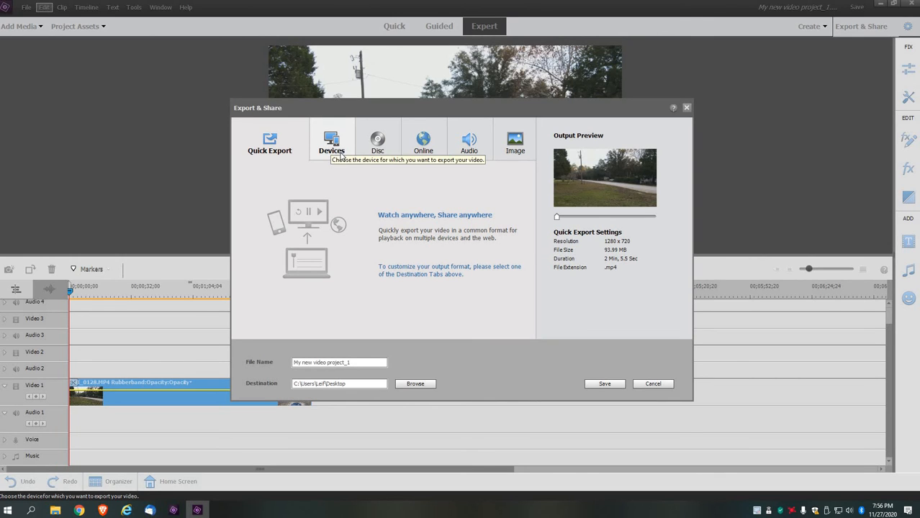
Choose Devices > Computer with the 4K UltraHD 3840×2160 H.264 preset.
click(332, 140)
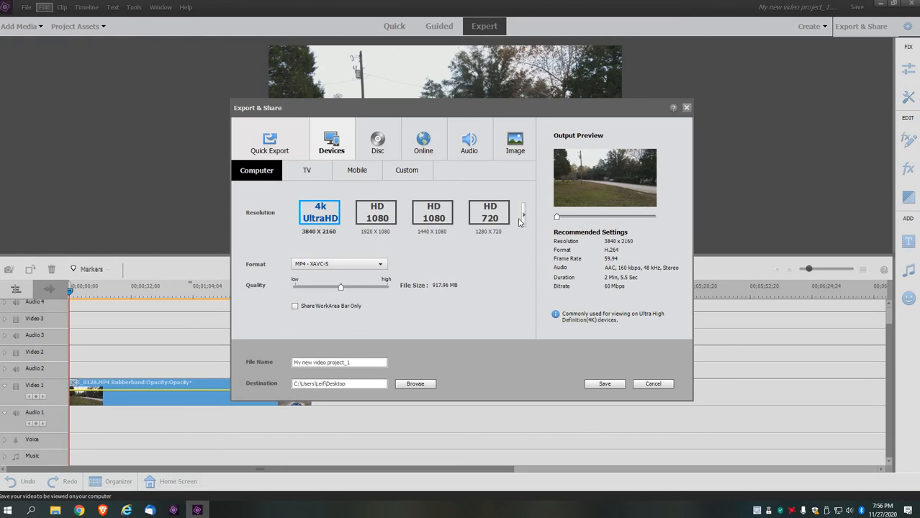
mouse_move(490, 212)
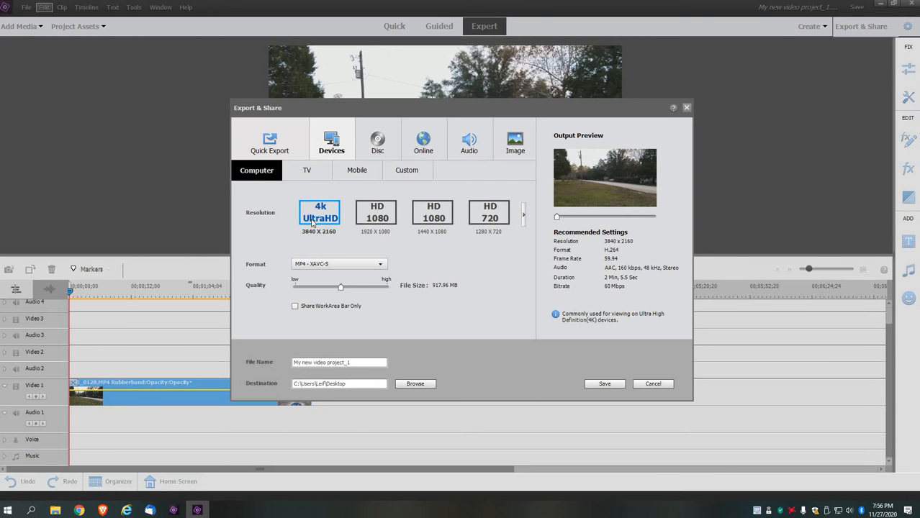
mouse_move(609, 250)
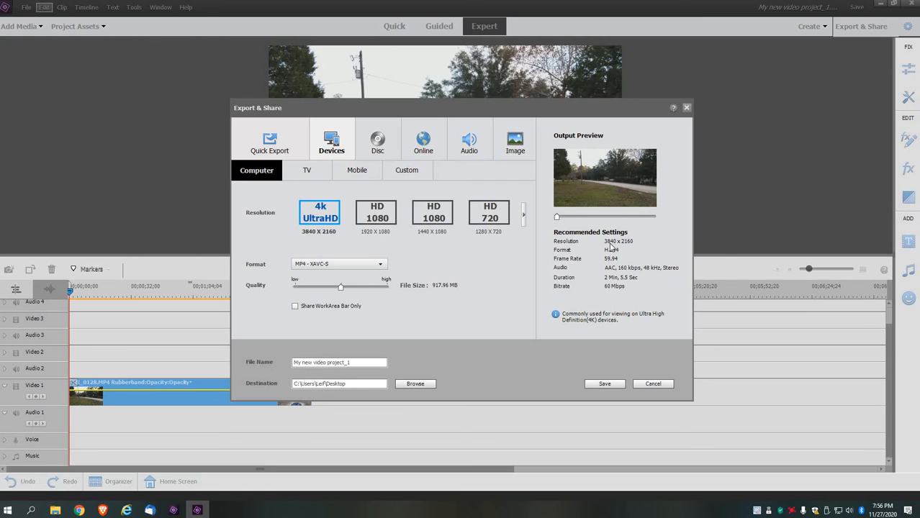
mouse_move(626, 250)
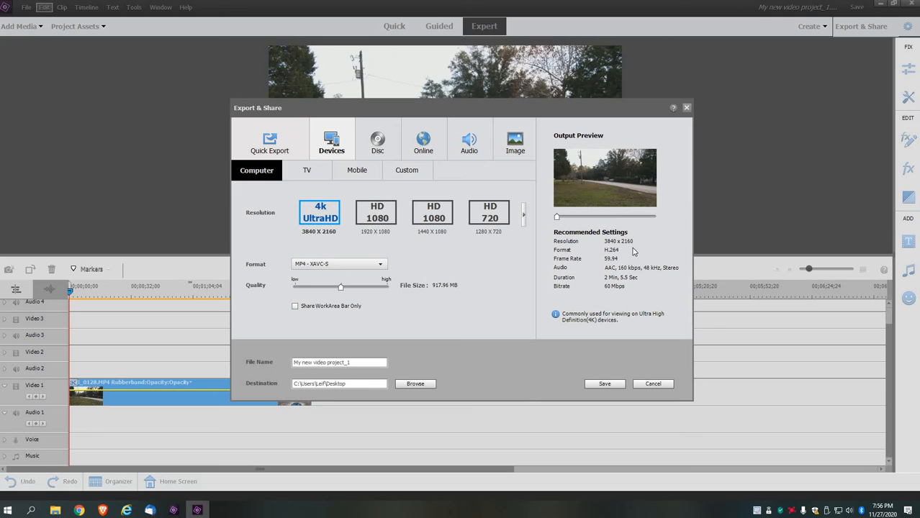
mouse_move(619, 292)
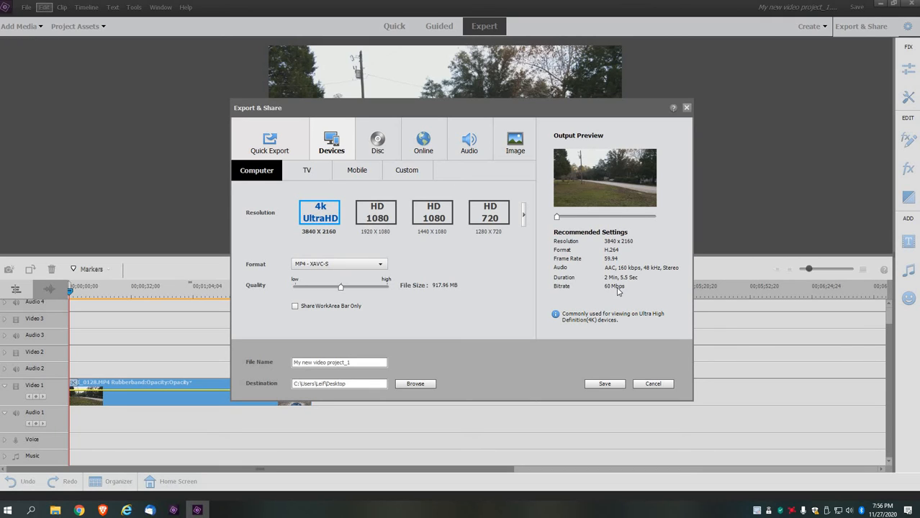
mouse_move(611, 259)
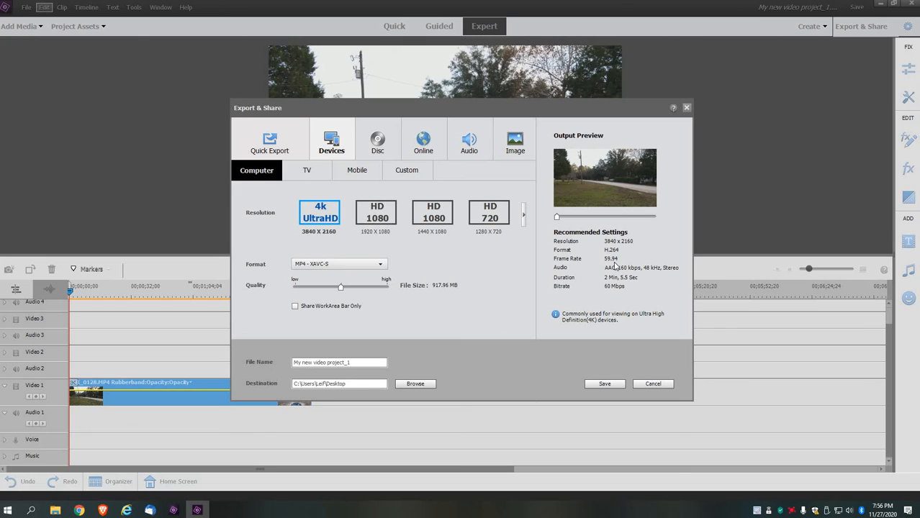
mouse_move(616, 272)
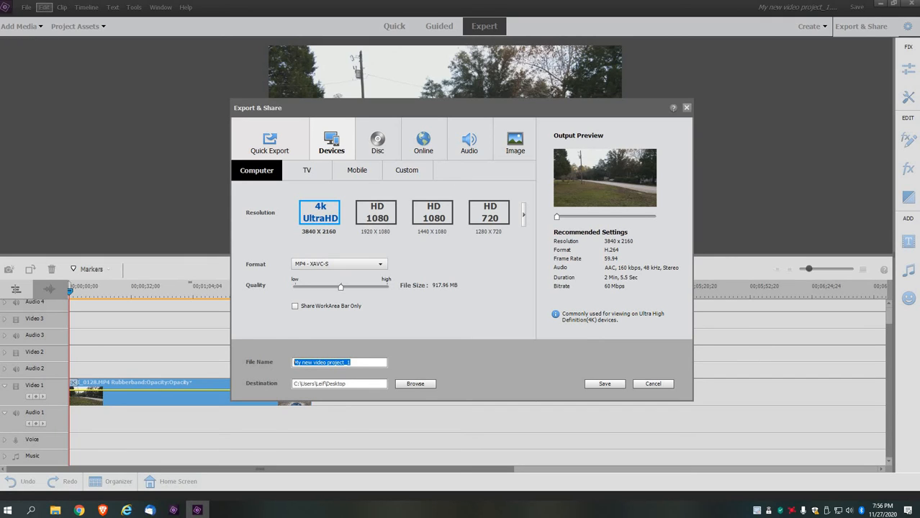
Name the export '4K test' and save it to the Desktop.
text(4K test)
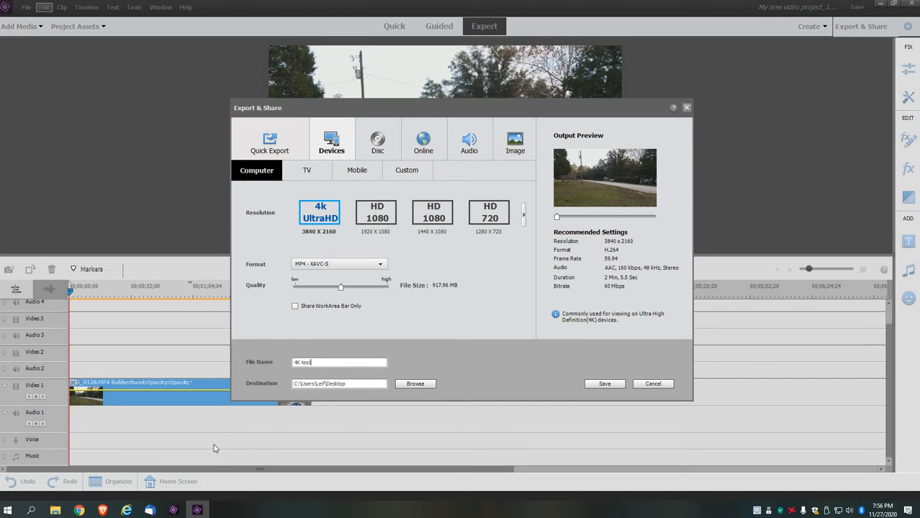
click(604, 384)
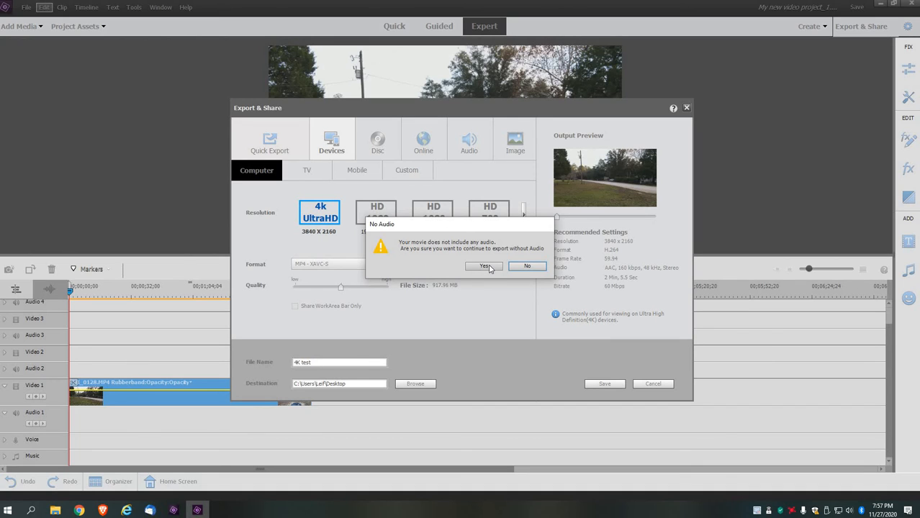
Accept the No Audio warning so the 4K test export starts rendering.
click(483, 266)
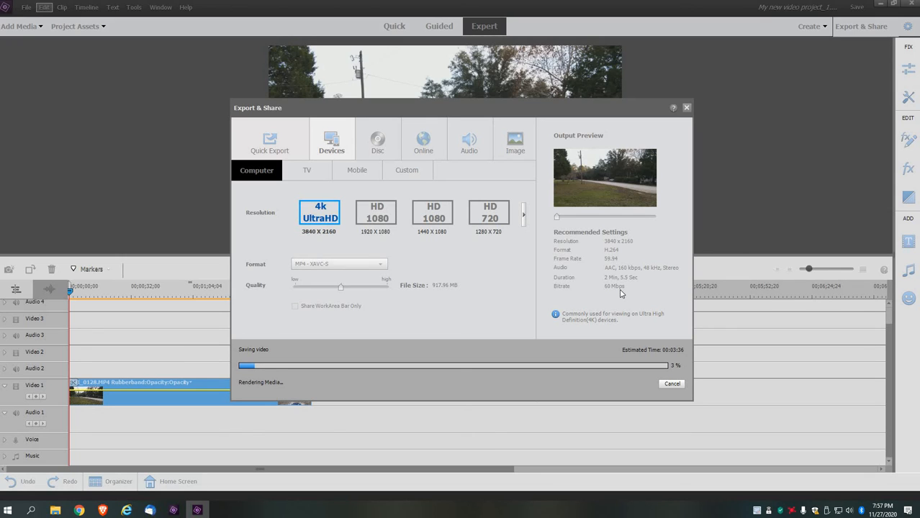
mouse_move(612, 323)
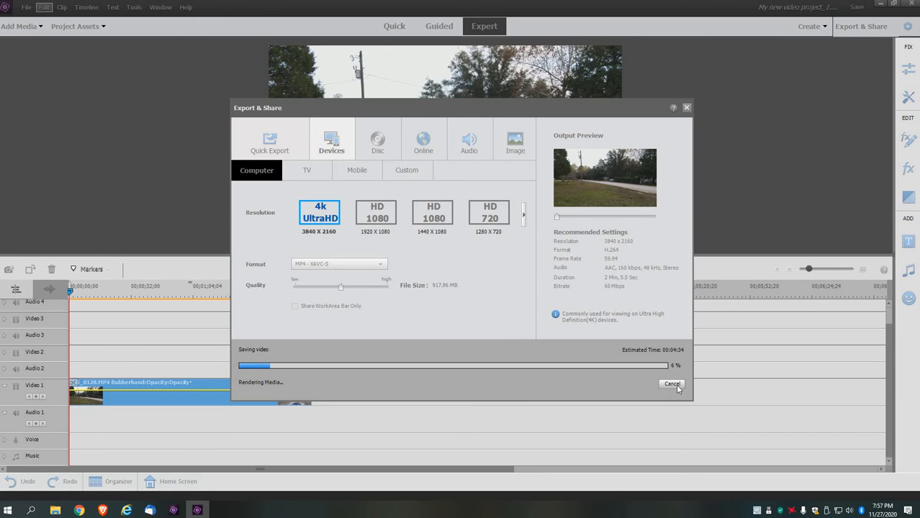
Cancel the 4K test export at about 7% and close the editor to the home screen.
click(670, 384)
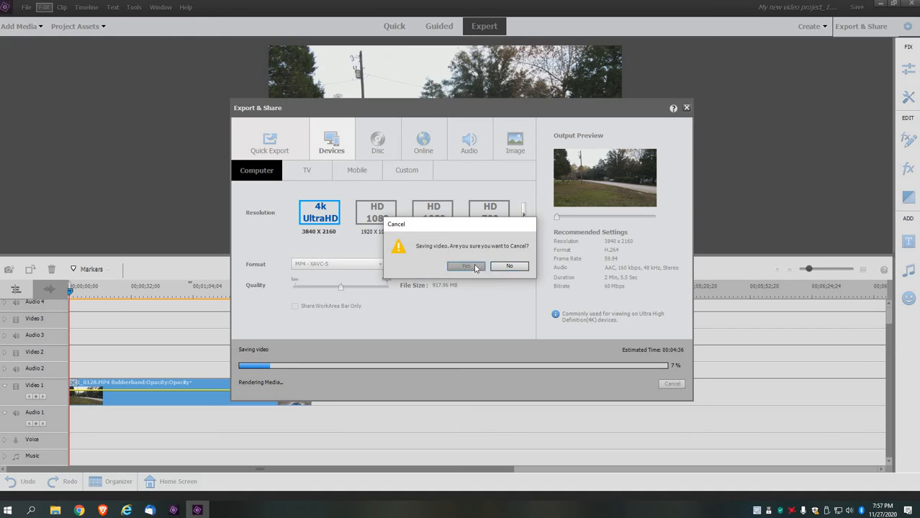
click(465, 266)
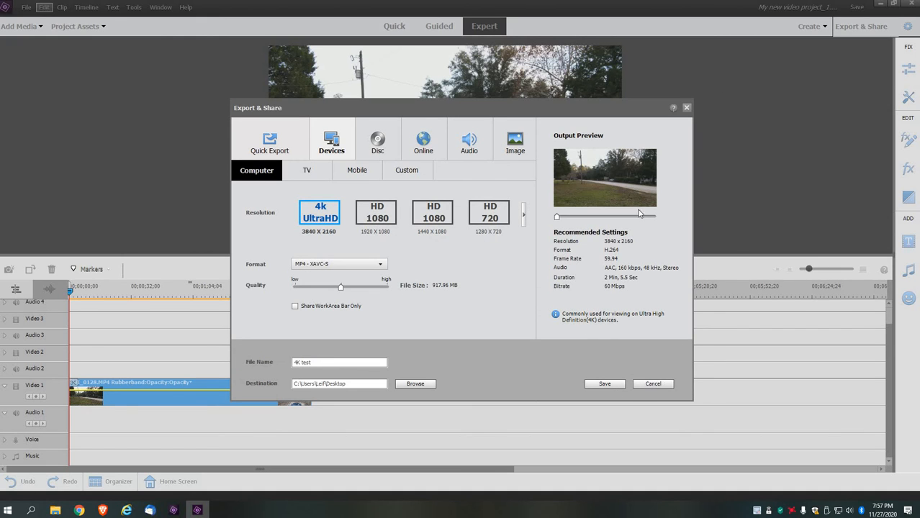
click(653, 383)
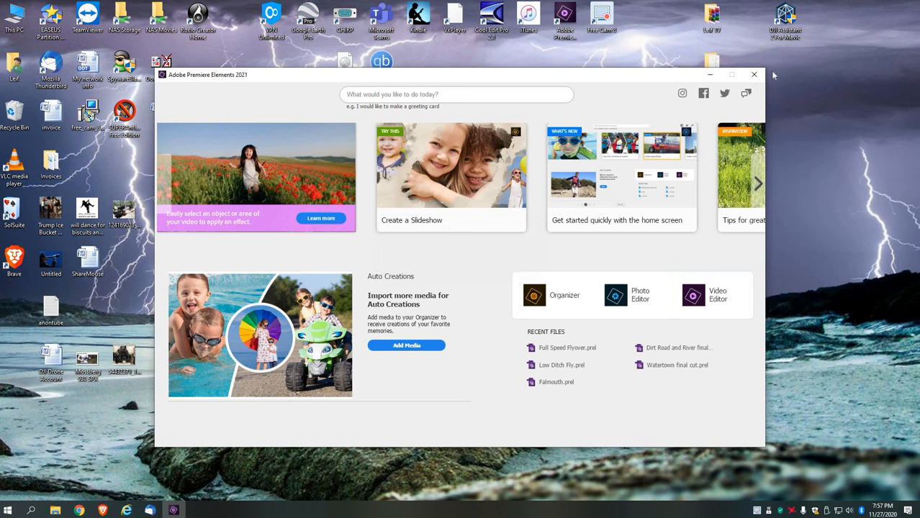
Close the home screen and open Falmouth Final Cut's properties, confirming its 551 MB size.
click(753, 75)
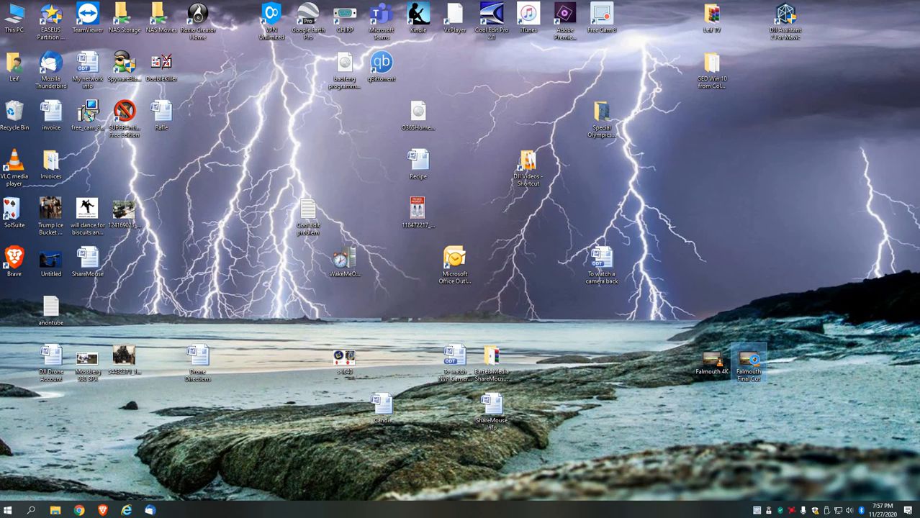
right_click(749, 363)
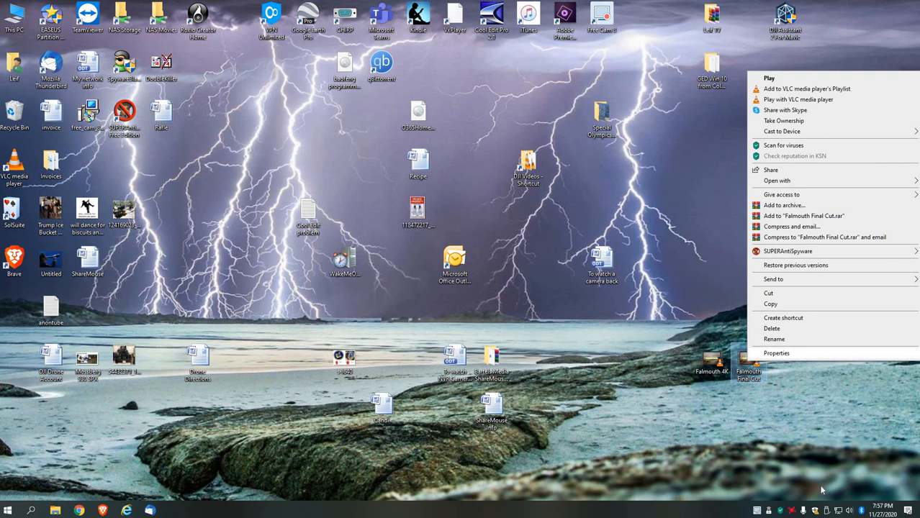
click(776, 353)
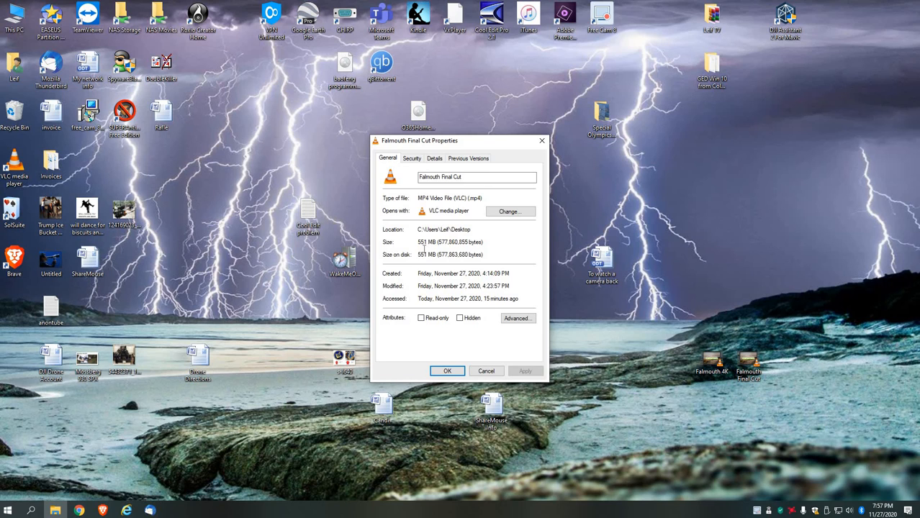
mouse_move(508, 374)
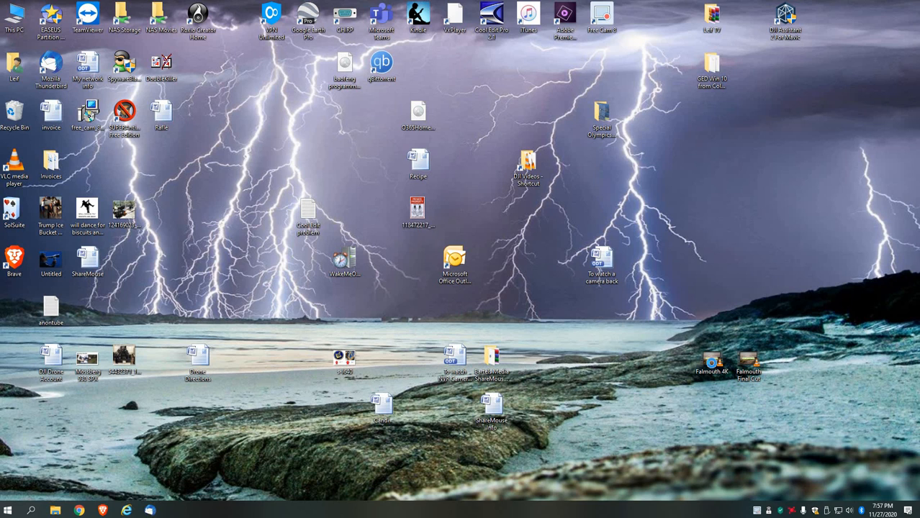
right_click(711, 362)
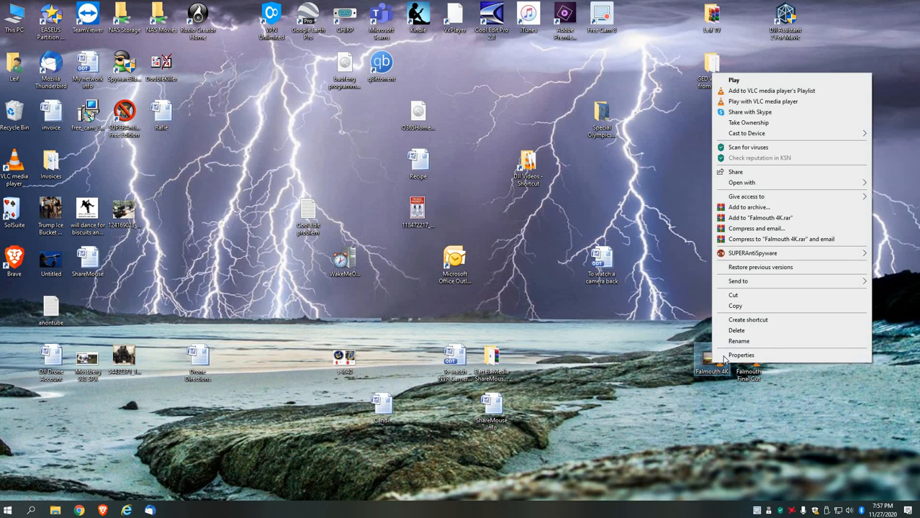
click(600, 441)
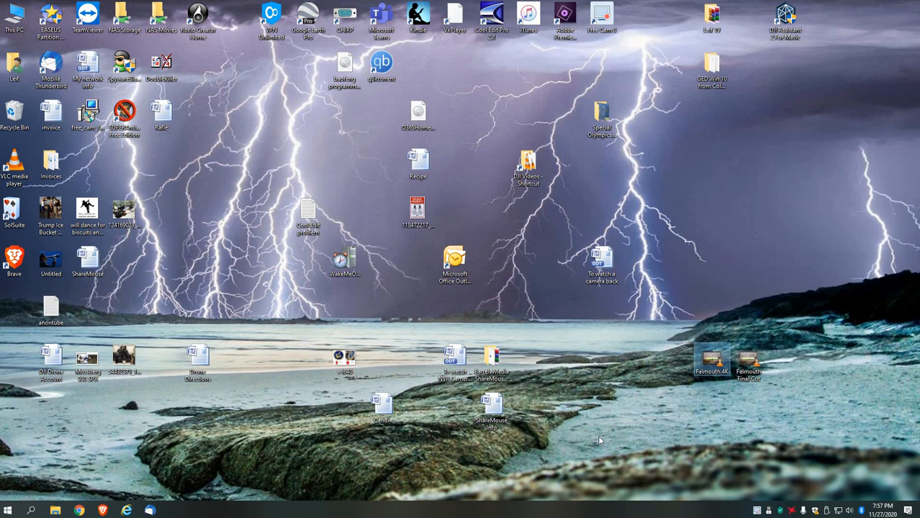
right_click(711, 362)
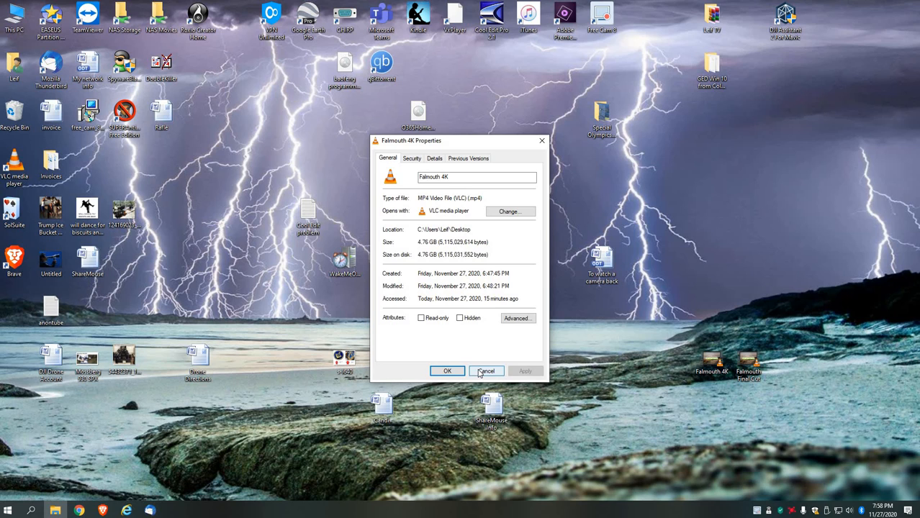
click(486, 371)
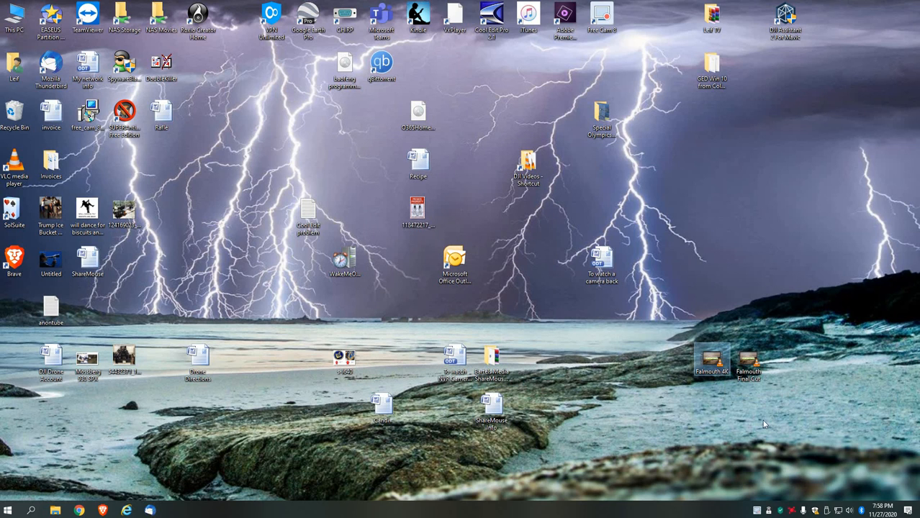
mouse_move(748, 360)
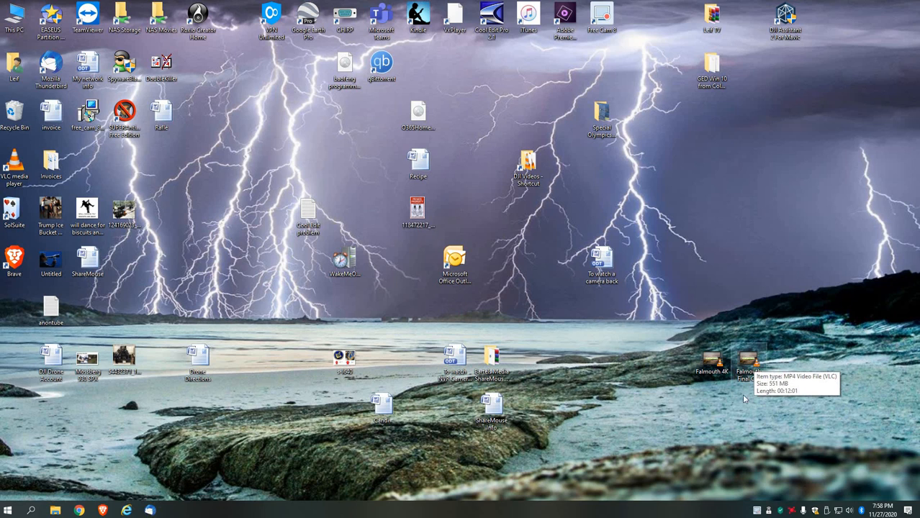
mouse_move(748, 375)
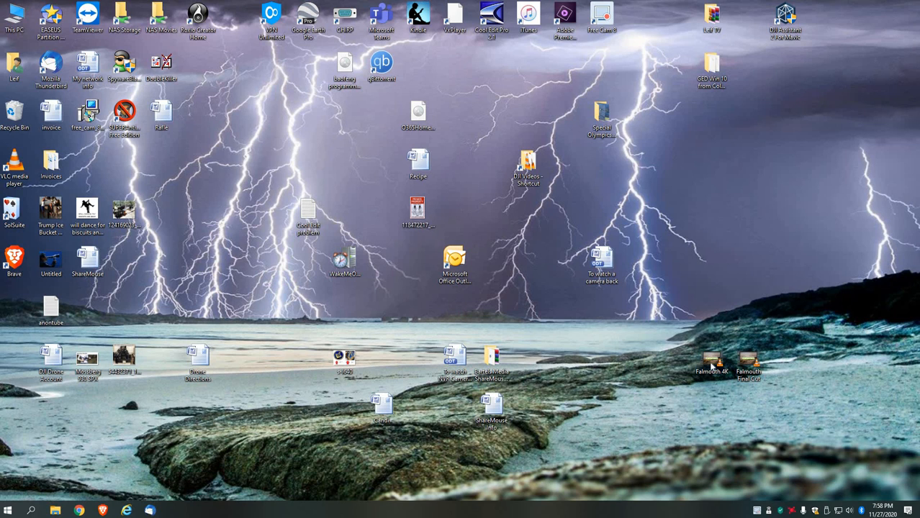
click(713, 363)
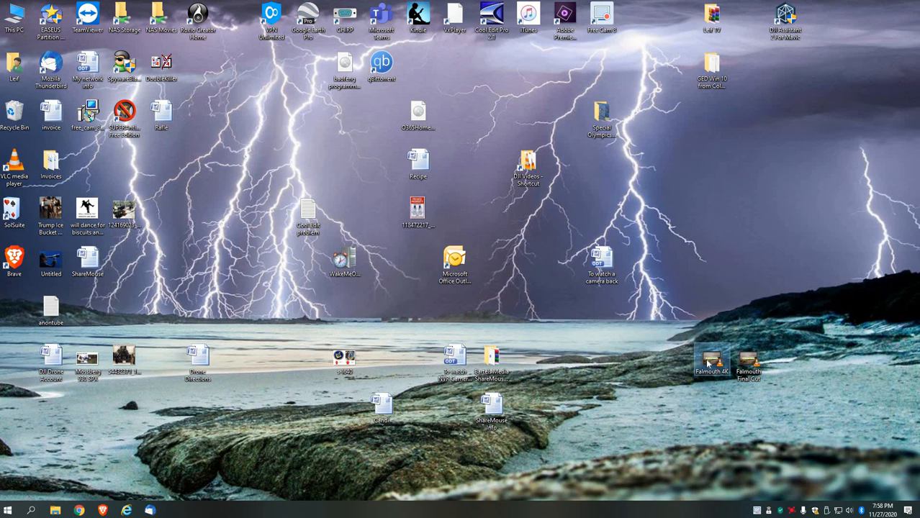
mouse_move(712, 364)
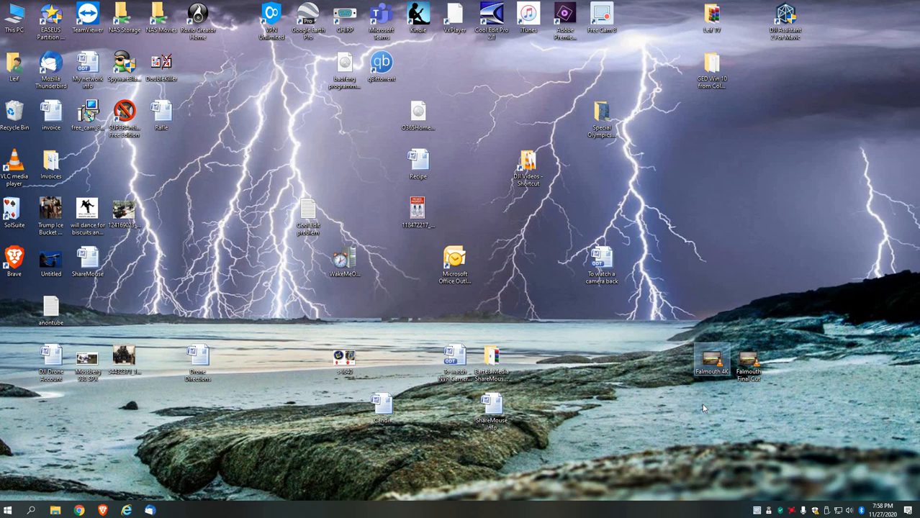
mouse_move(717, 419)
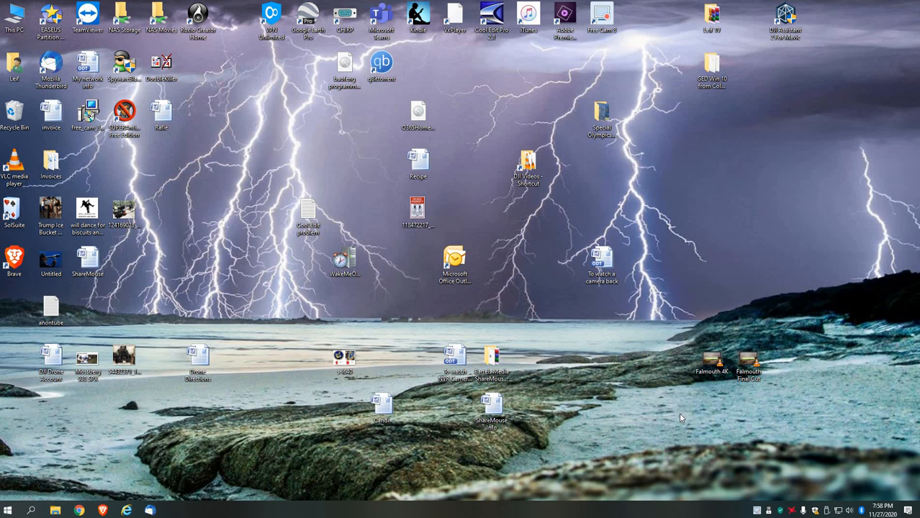
mouse_move(691, 414)
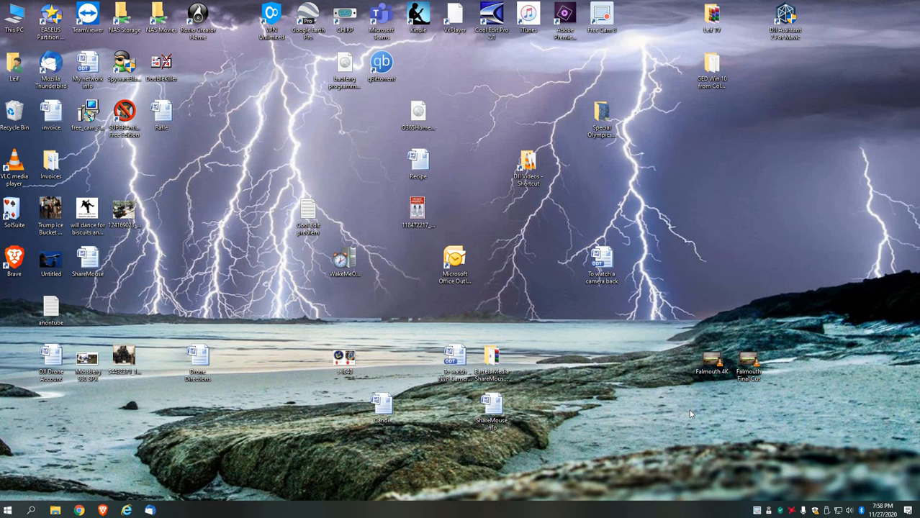
mouse_move(316, 420)
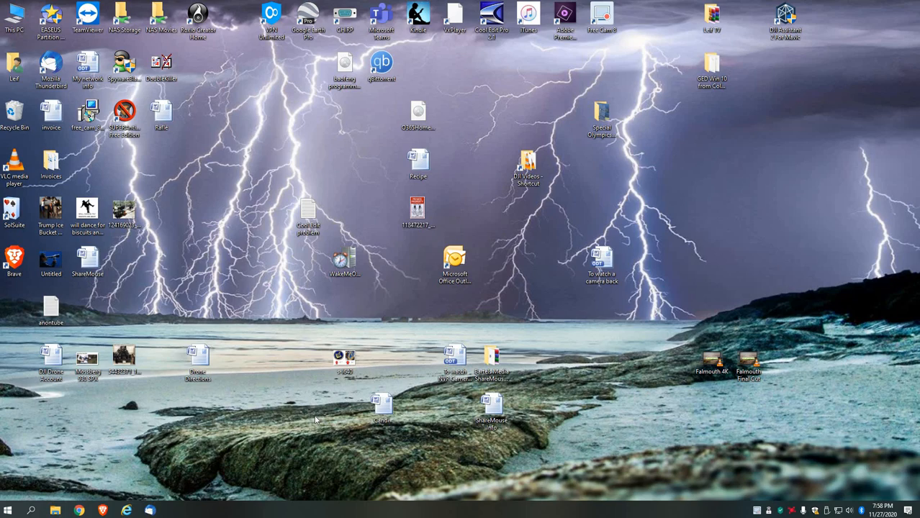